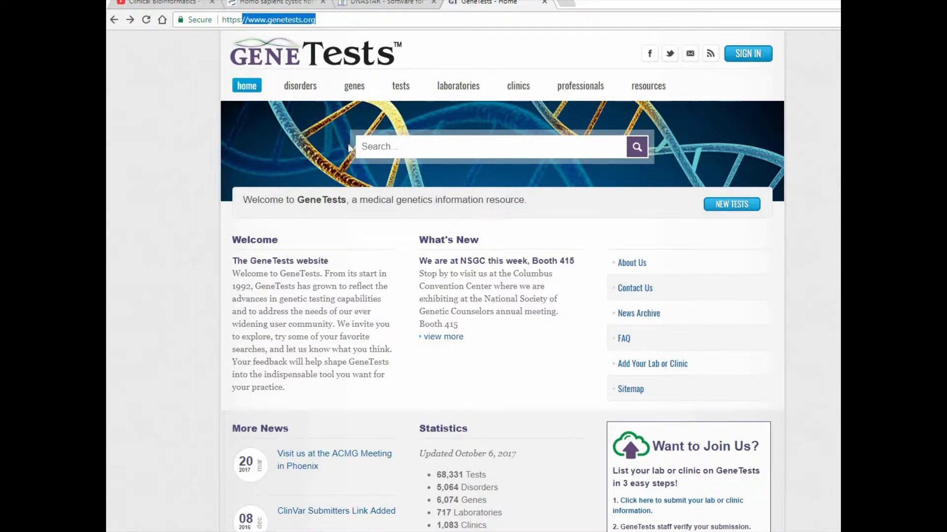
Run a site-wide GeneTests search for CFTR, bringing up the two matching disorders.
left_click(489, 146)
type("CFTR")
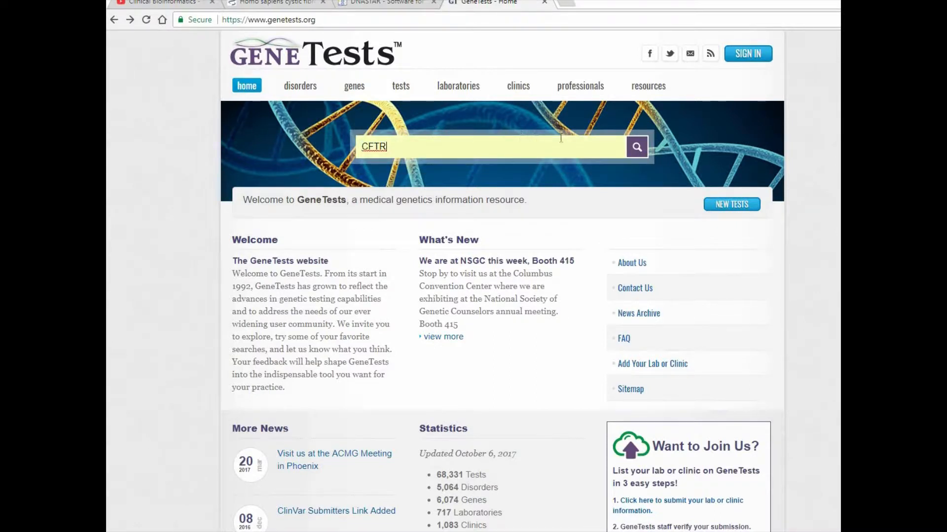
left_click(636, 147)
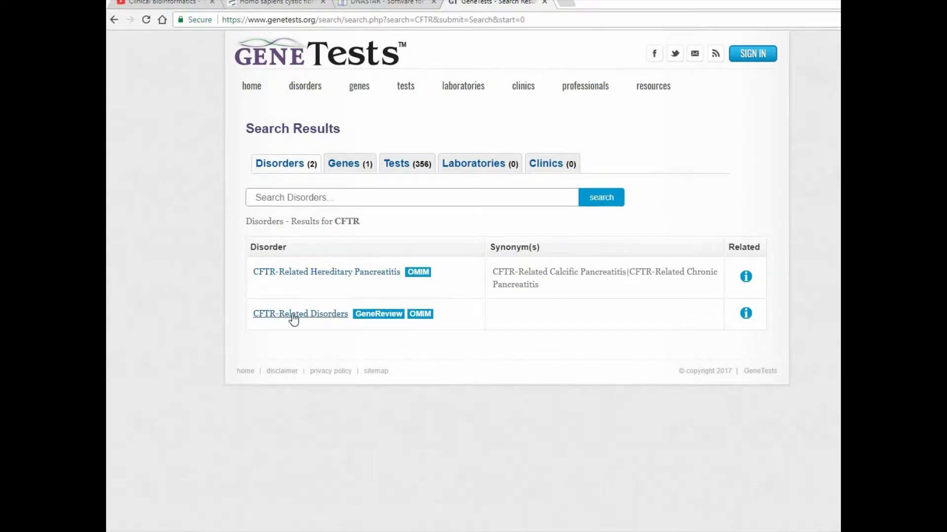
mouse_move(284, 279)
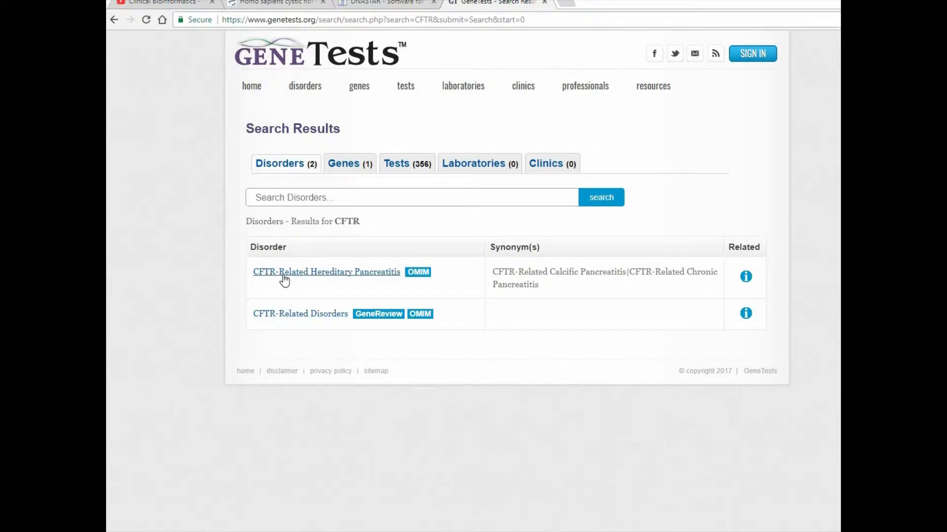
mouse_move(282, 317)
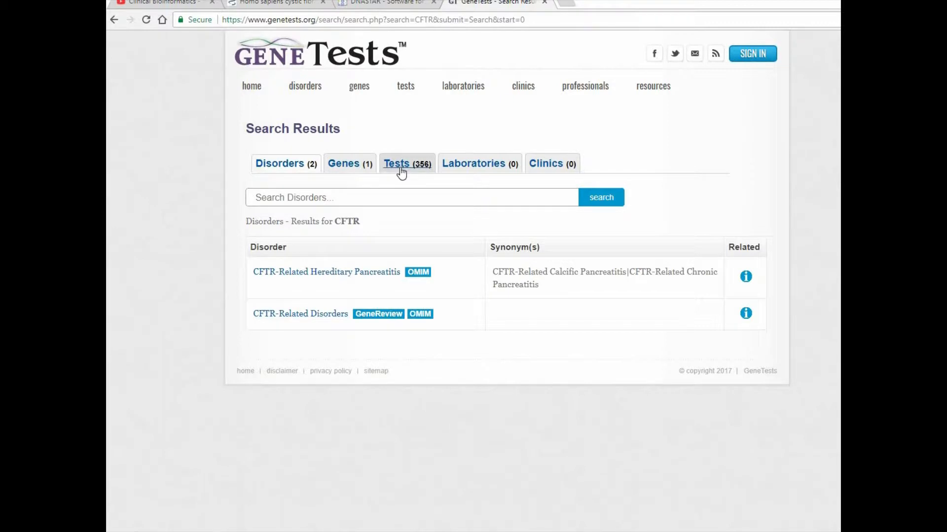
Show the CFTR Tests results and filter them to the Molecular test type.
left_click(407, 163)
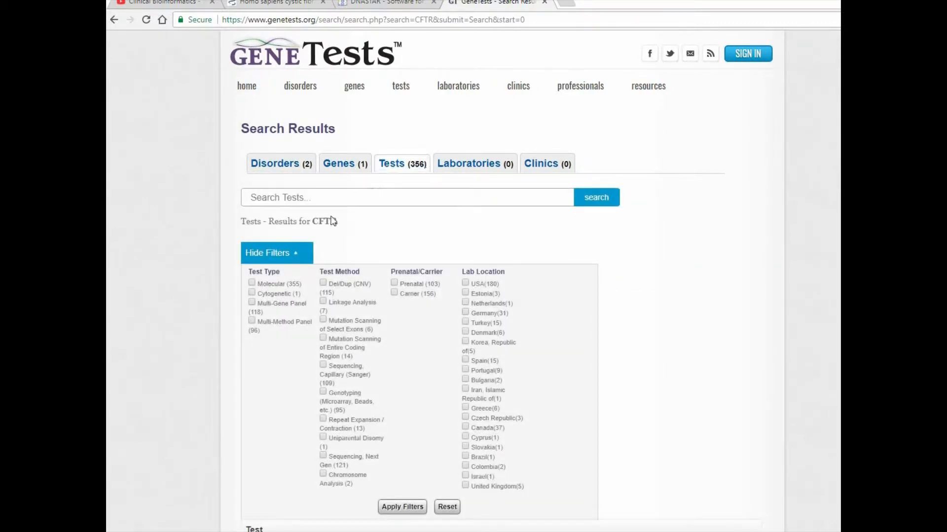
mouse_move(312, 273)
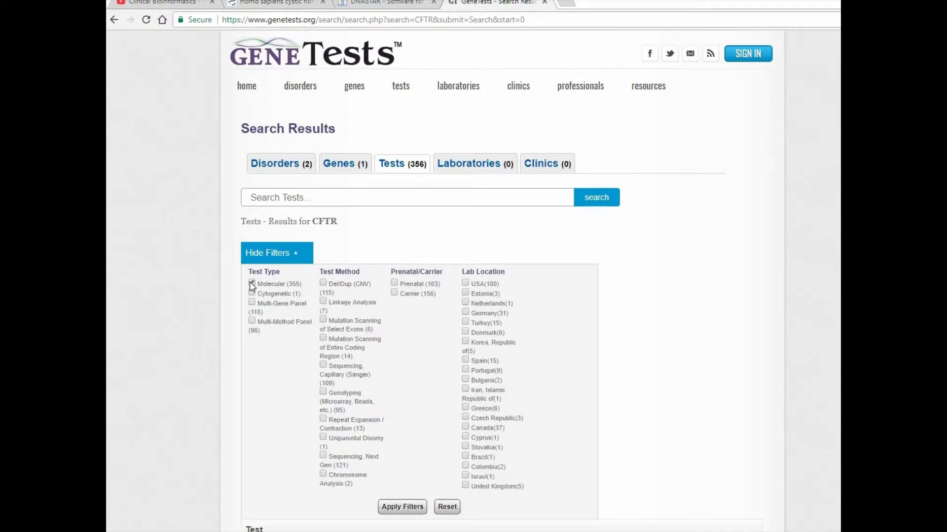
left_click(402, 506)
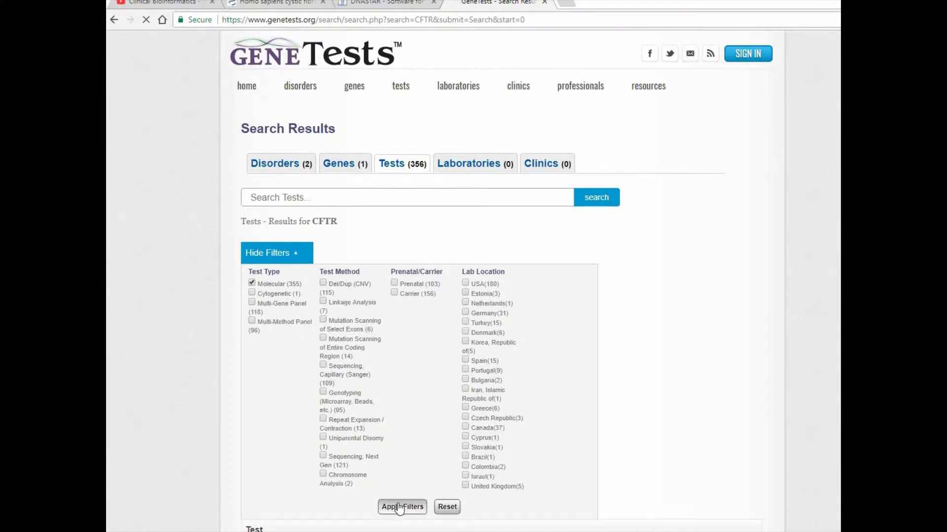
left_click(402, 508)
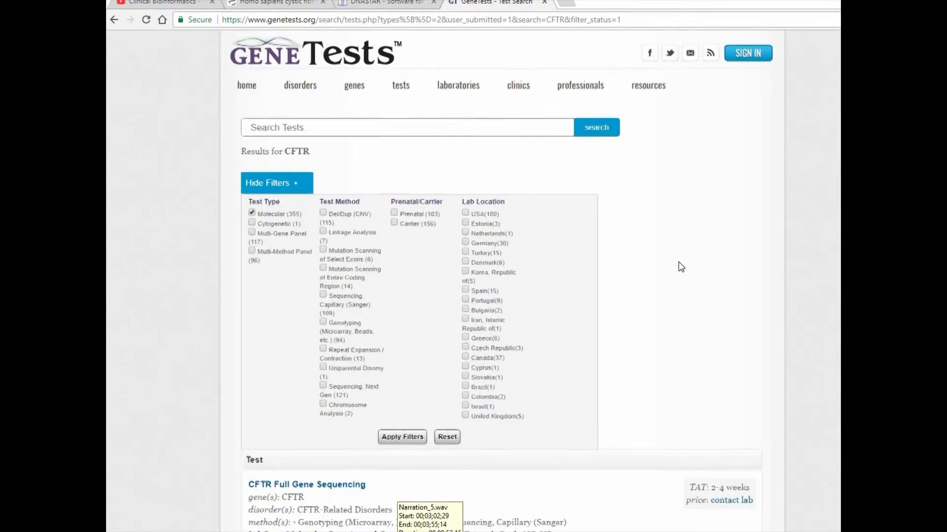
Scroll down through the filtered molecular CFTR test list and its laboratories.
scroll("down", 3)
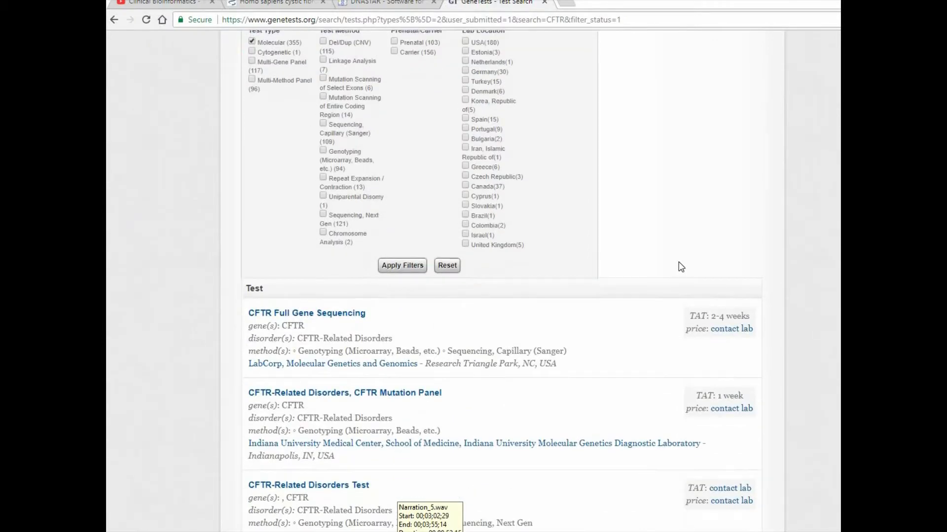
scroll("down", 3)
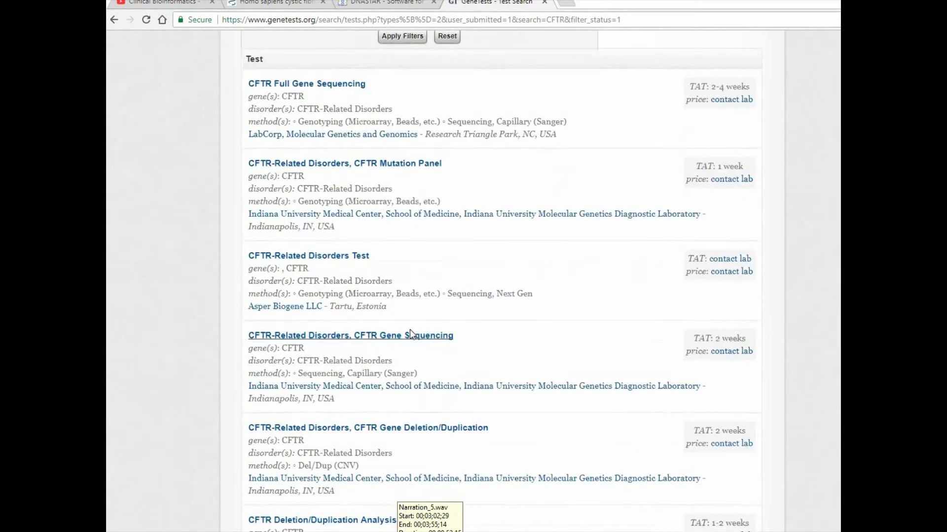
scroll("down", 3)
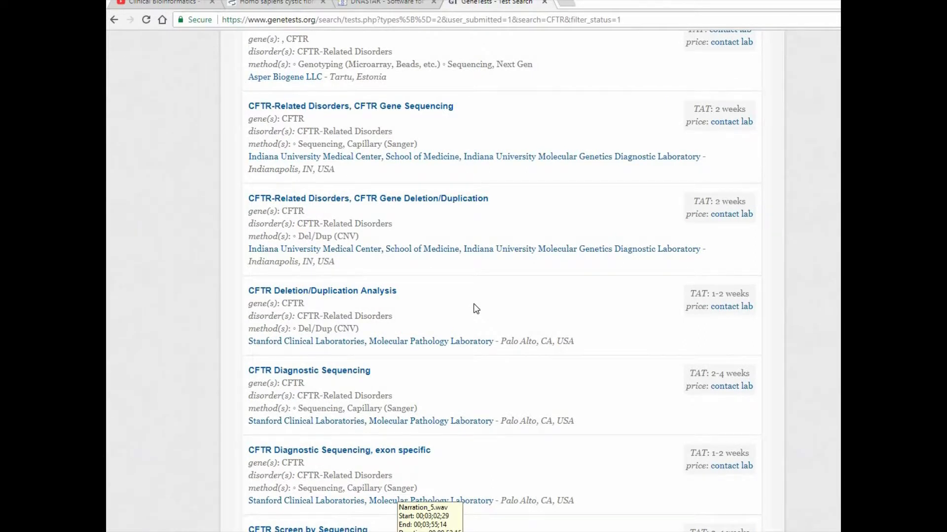
scroll("down", 3)
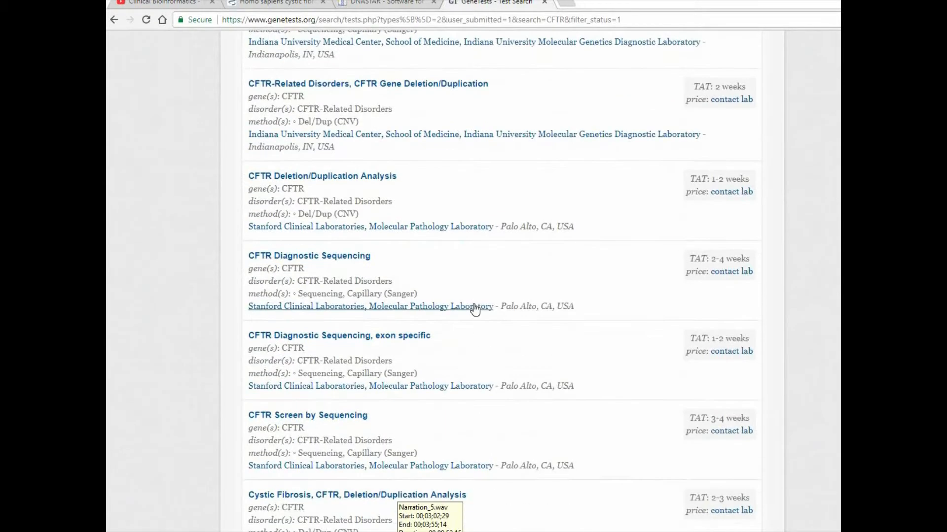
scroll("down", 3)
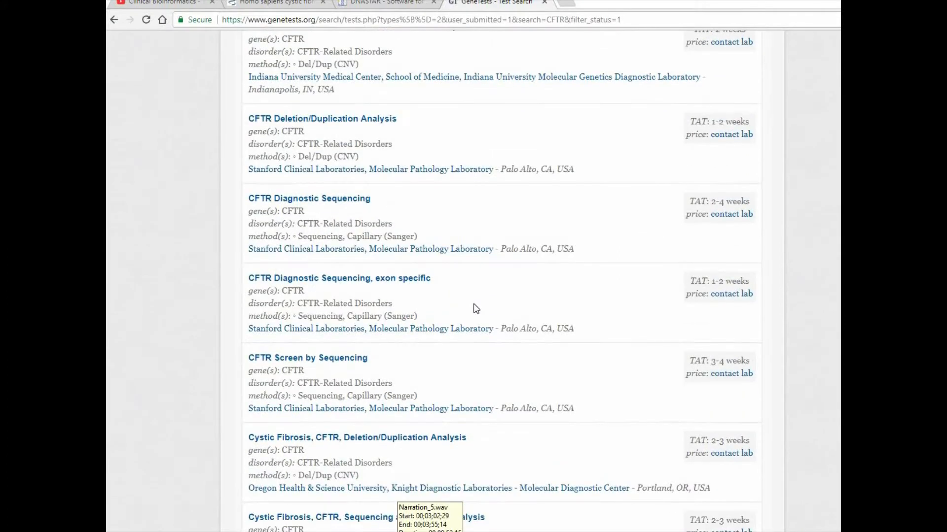
scroll("down", 3)
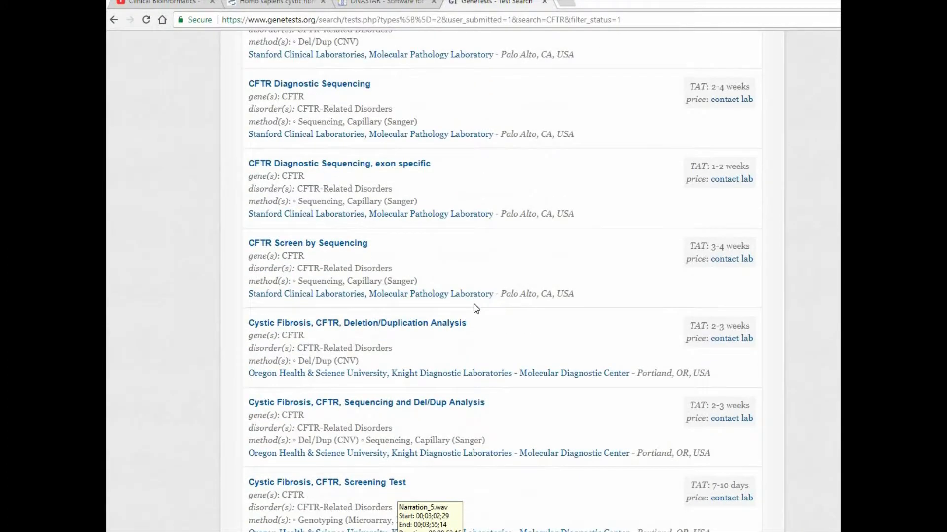
scroll("down", 3)
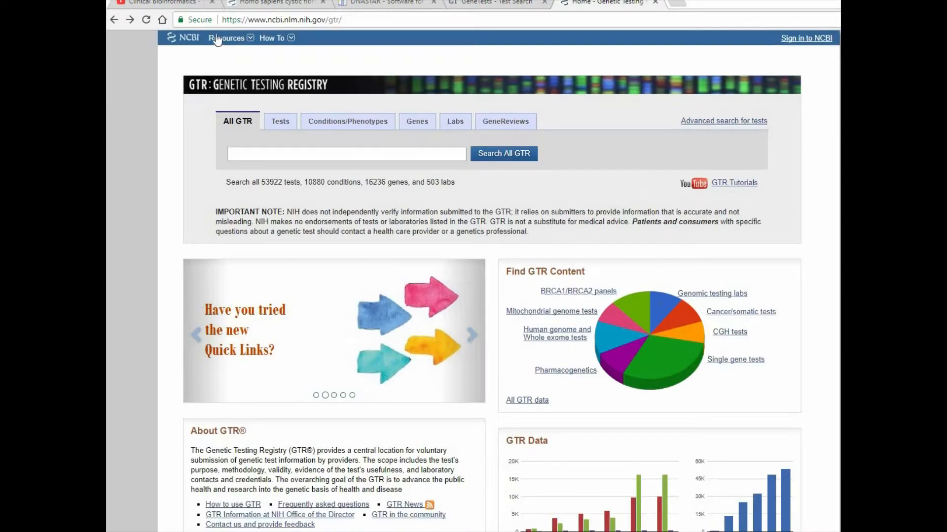
Search all of GTR for CFTR and select the single matching CFTR gene result.
left_click(278, 20)
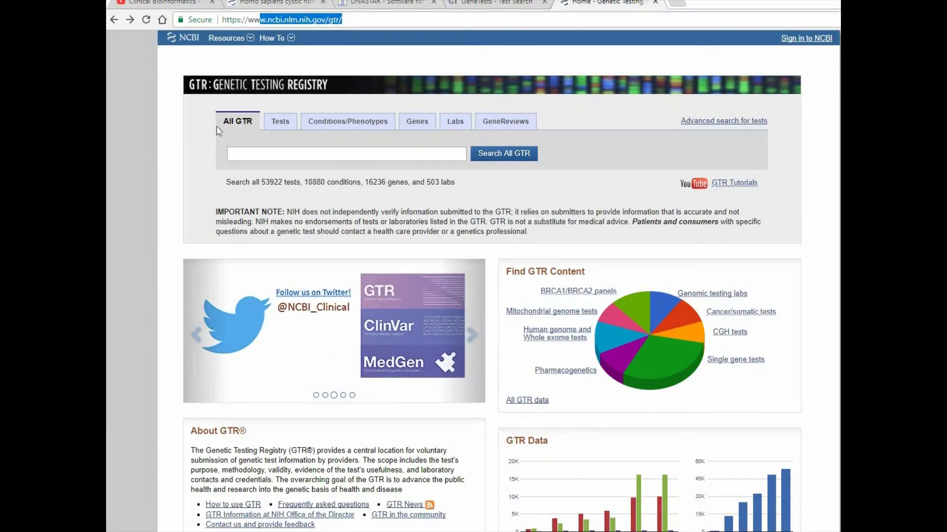
left_click(346, 154)
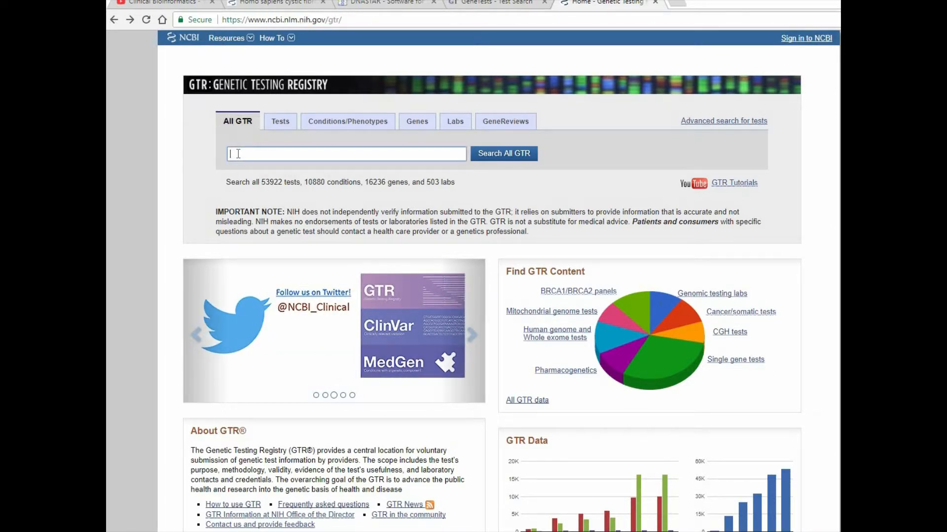
type("CFTR")
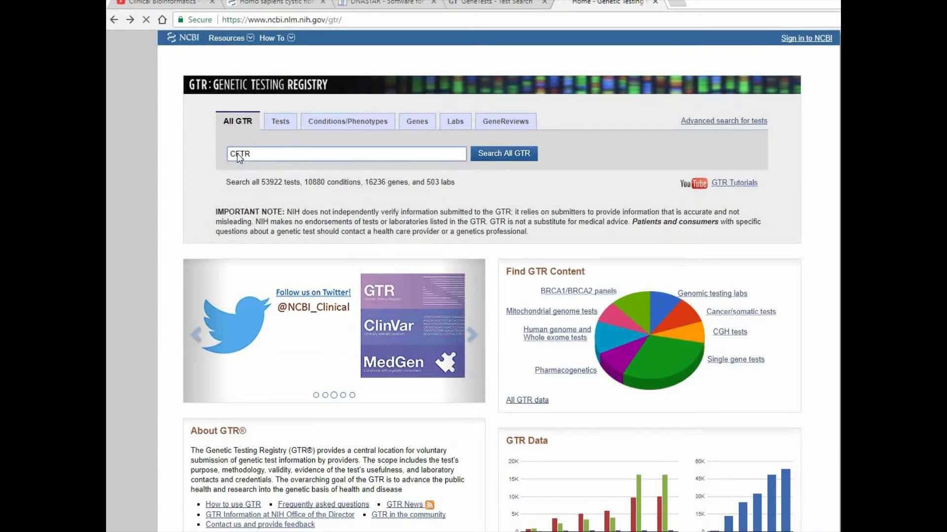
left_click(502, 153)
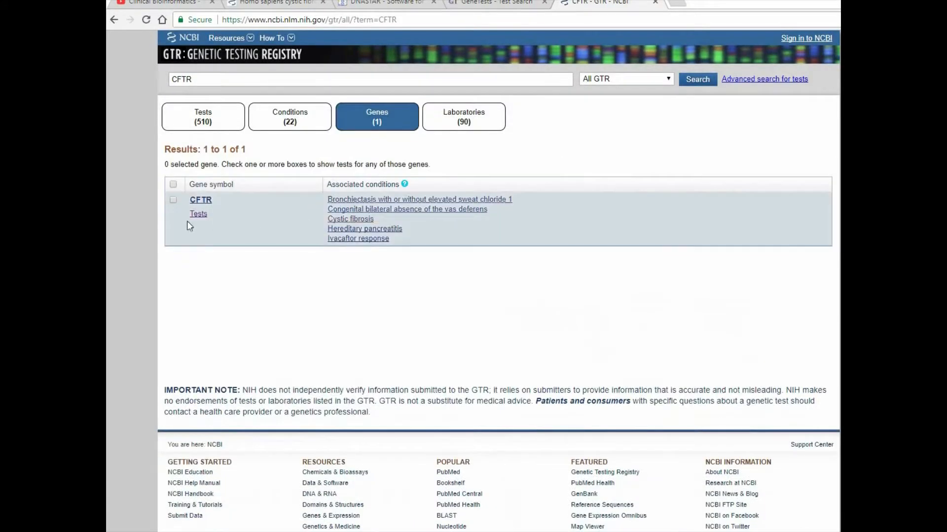
mouse_move(199, 200)
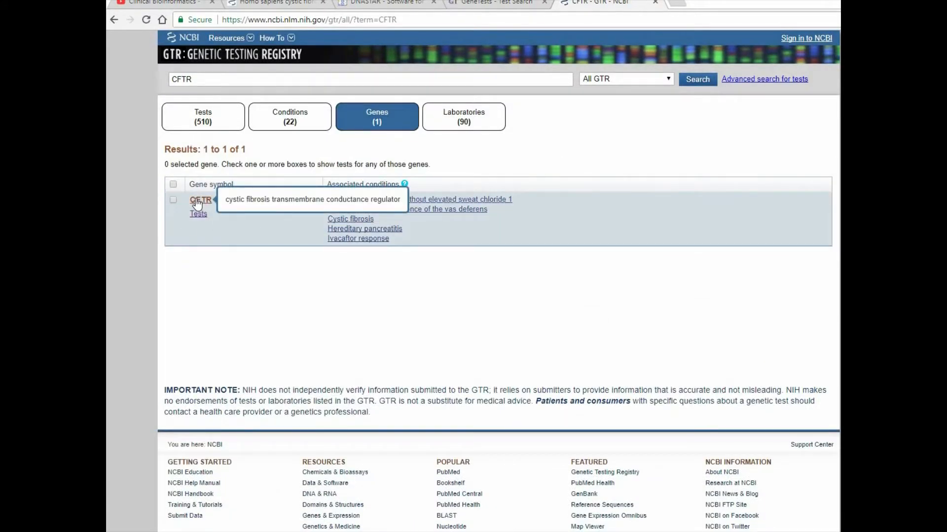
left_click(200, 199)
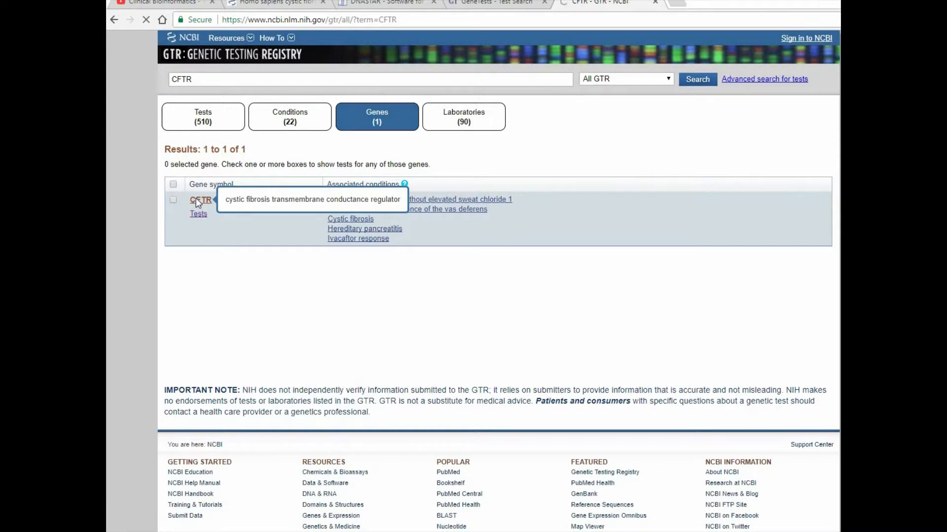
View the CFTR gene record, go back, and list all 254 tests for the CFTR gene.
left_click(200, 200)
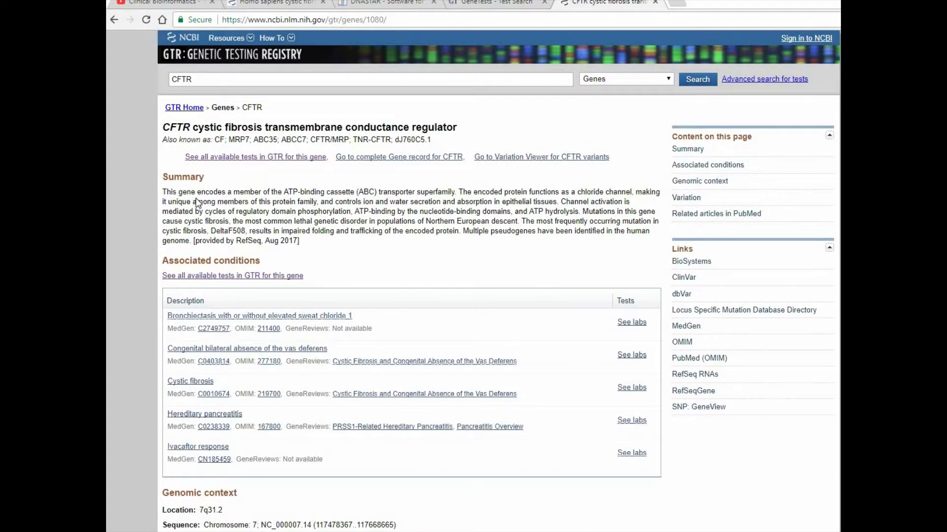
mouse_move(205, 149)
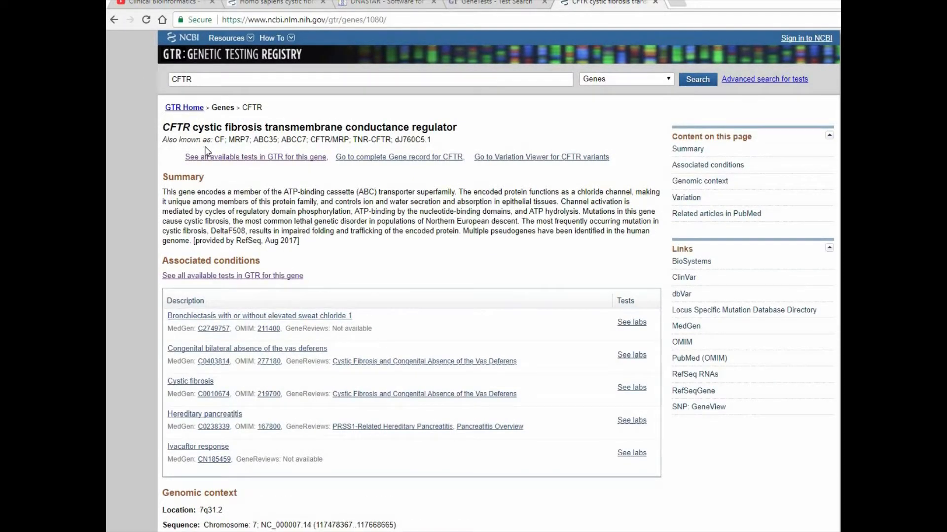
mouse_move(292, 153)
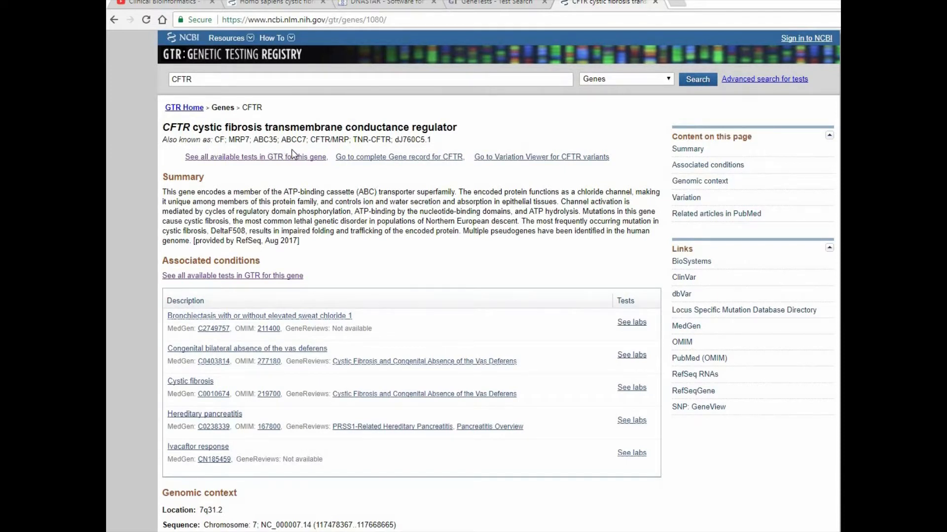
mouse_move(137, 48)
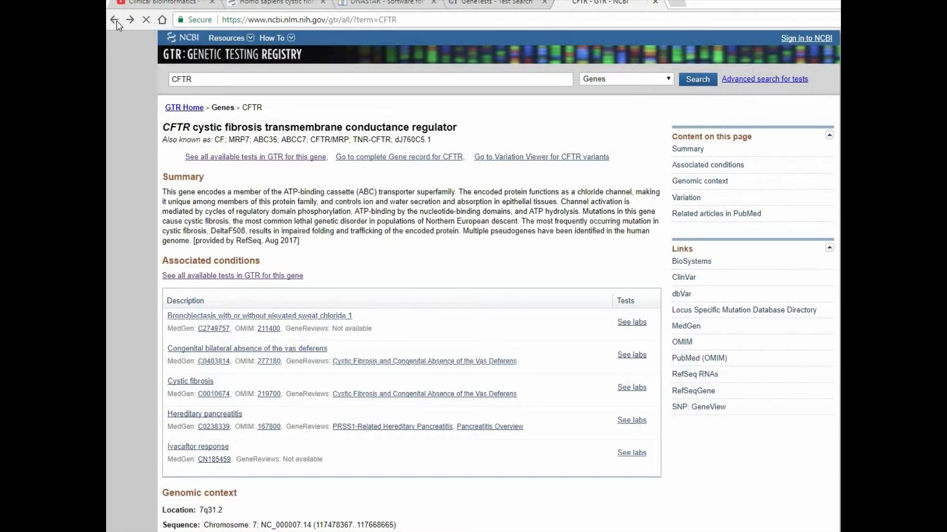
left_click(114, 19)
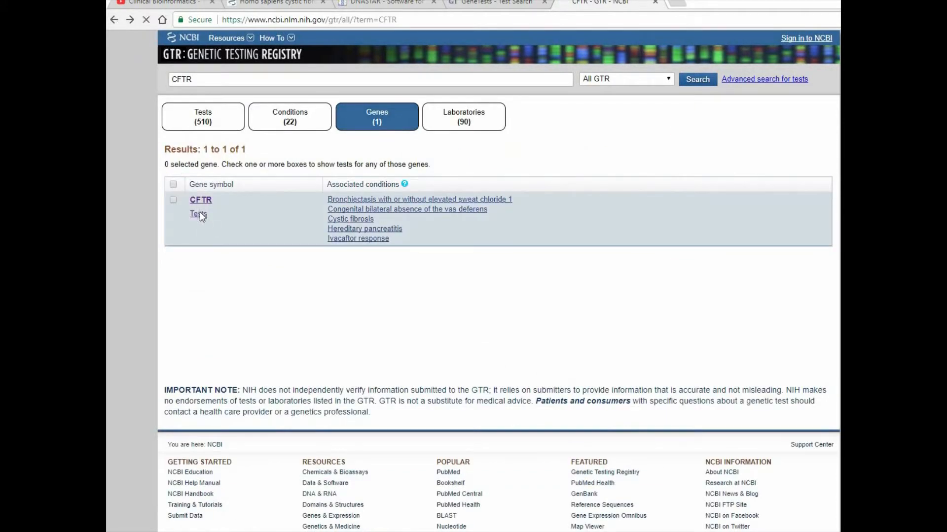
left_click(197, 215)
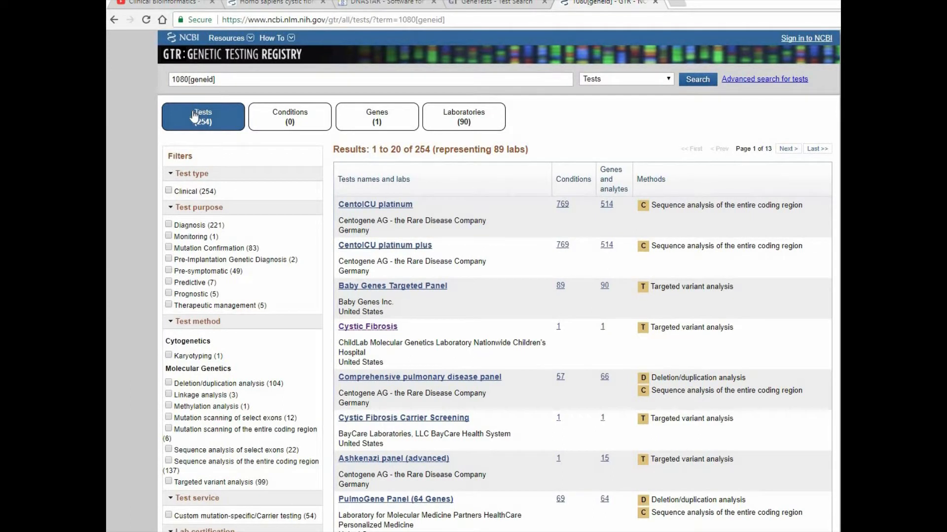
mouse_move(366, 75)
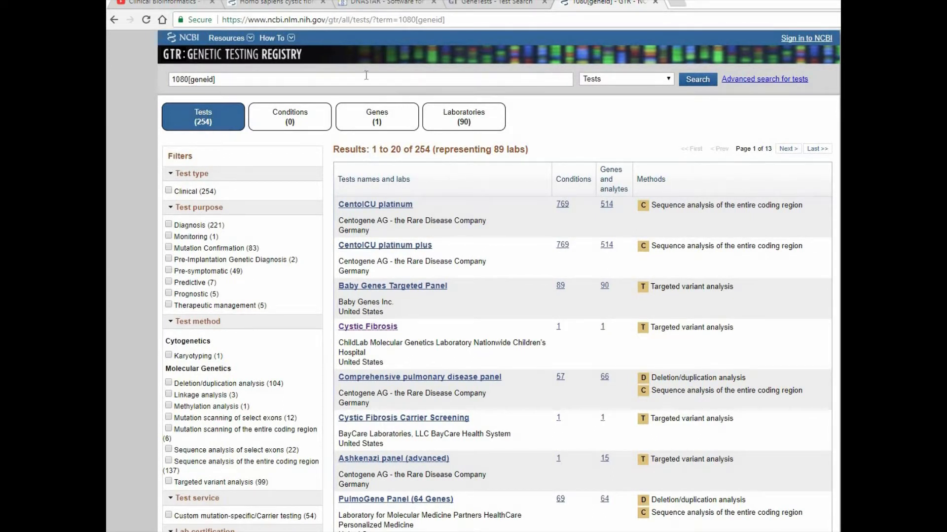
mouse_move(464, 113)
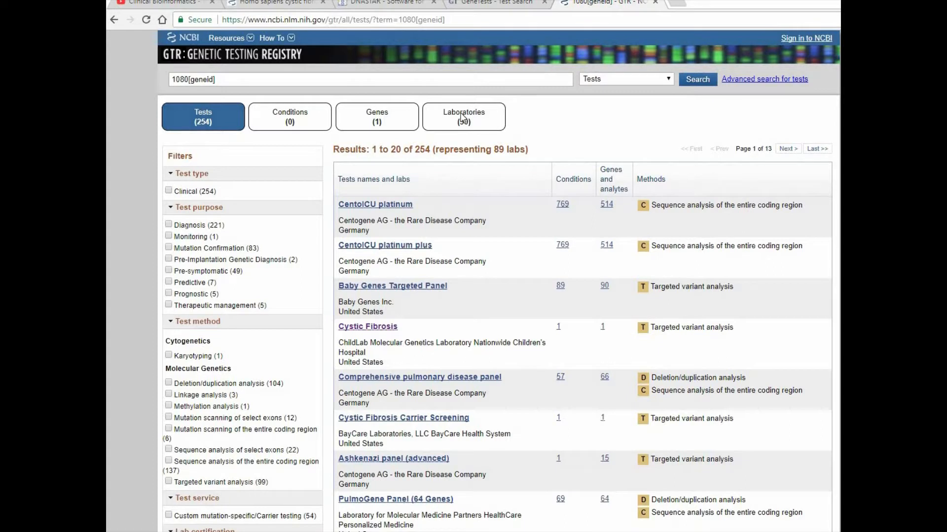
List the 90 laboratories offering CFTR tests, view ARUP Laboratories' profile, and return to the list.
left_click(463, 117)
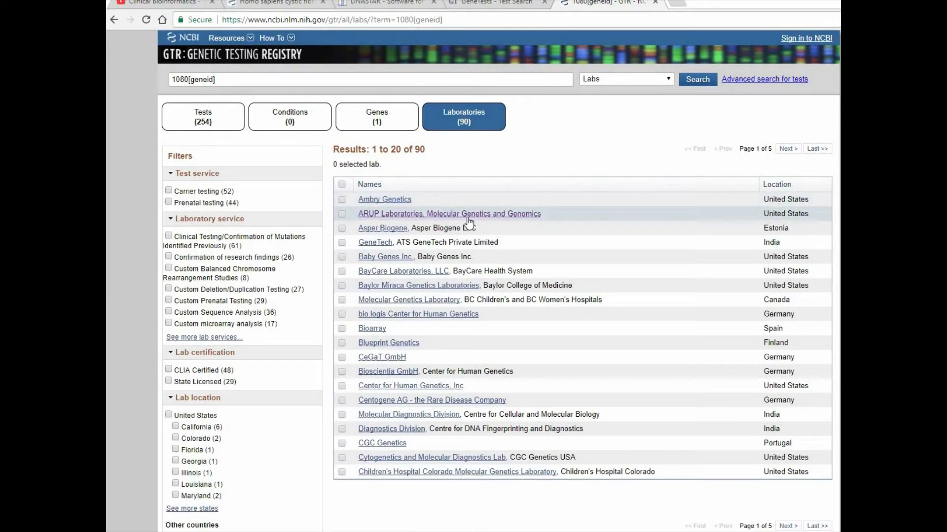
mouse_move(438, 176)
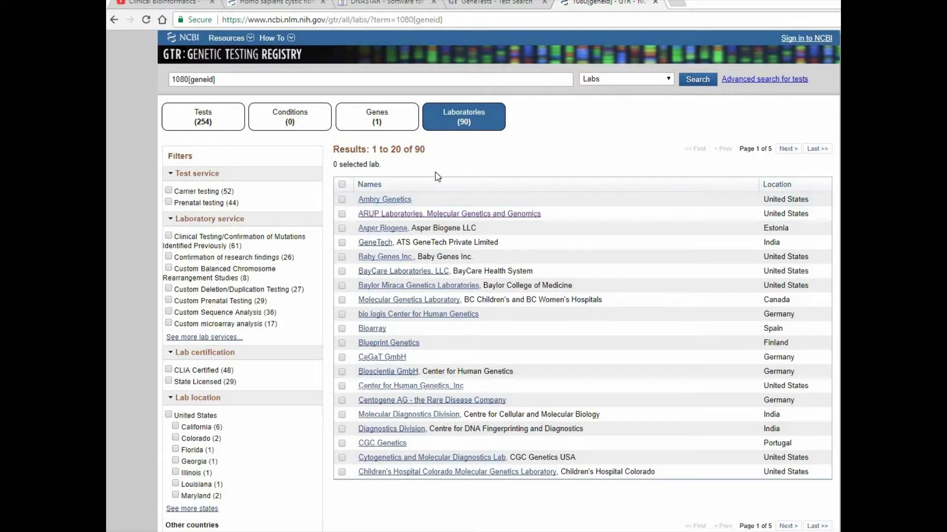
mouse_move(438, 218)
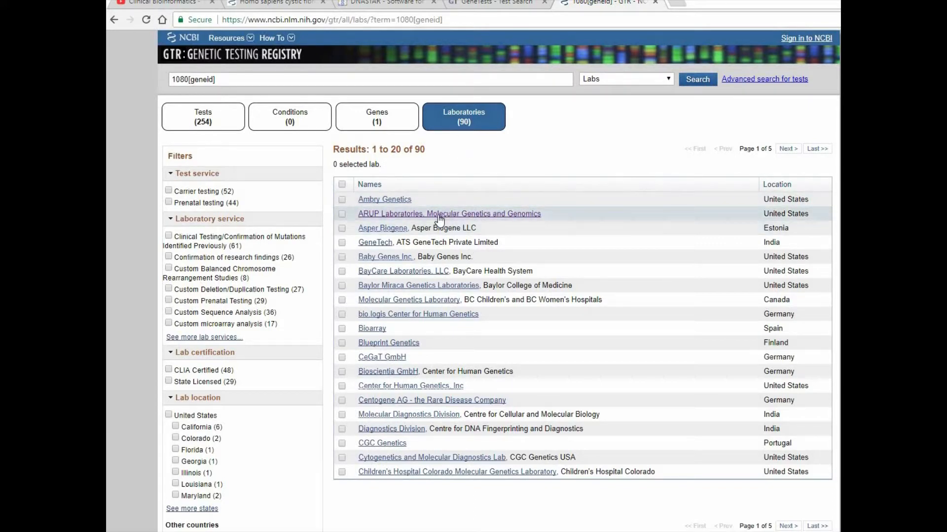
left_click(449, 213)
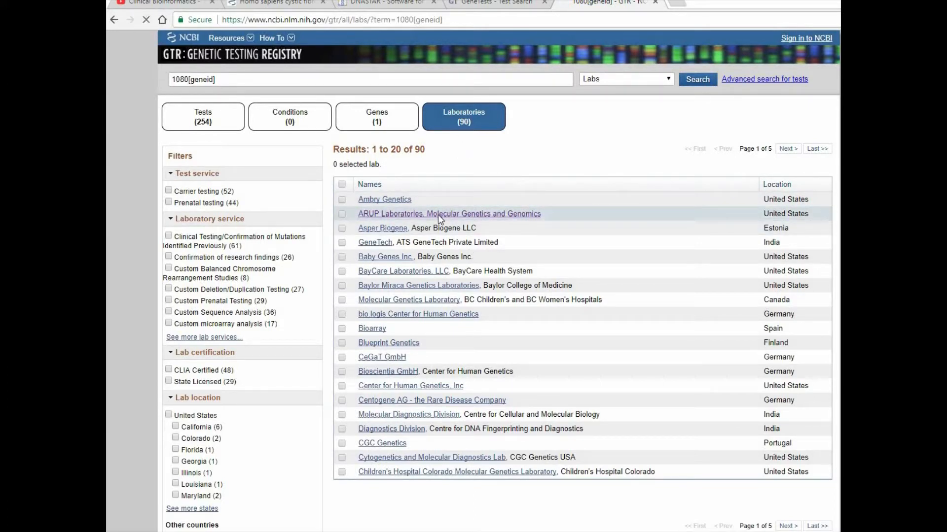
left_click(448, 214)
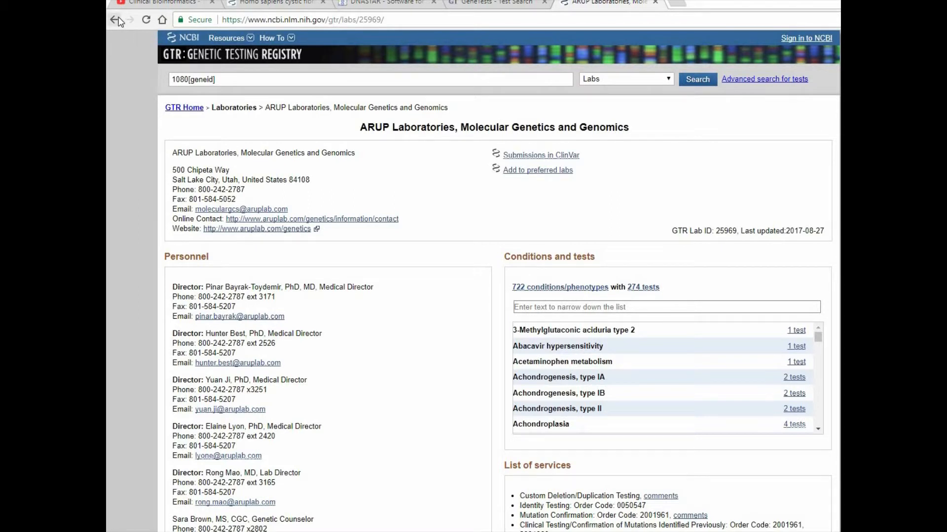
left_click(114, 19)
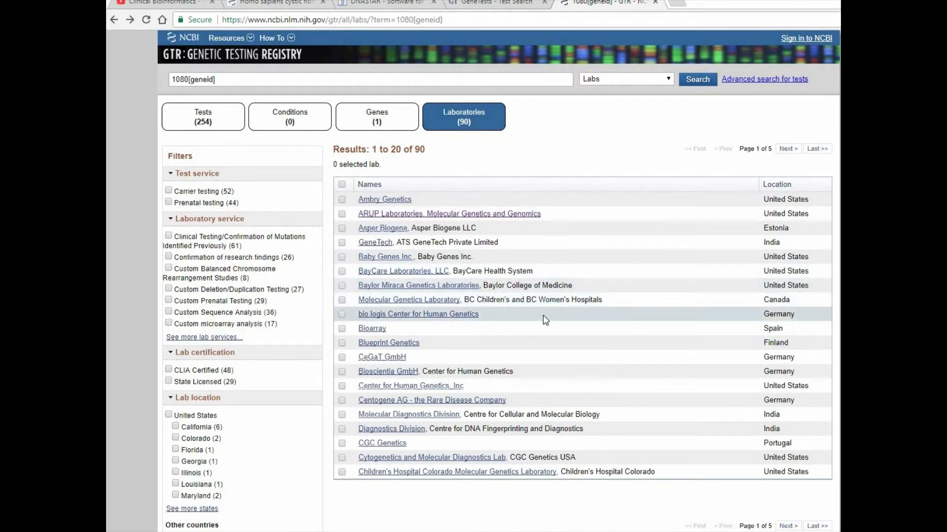
mouse_move(433, 456)
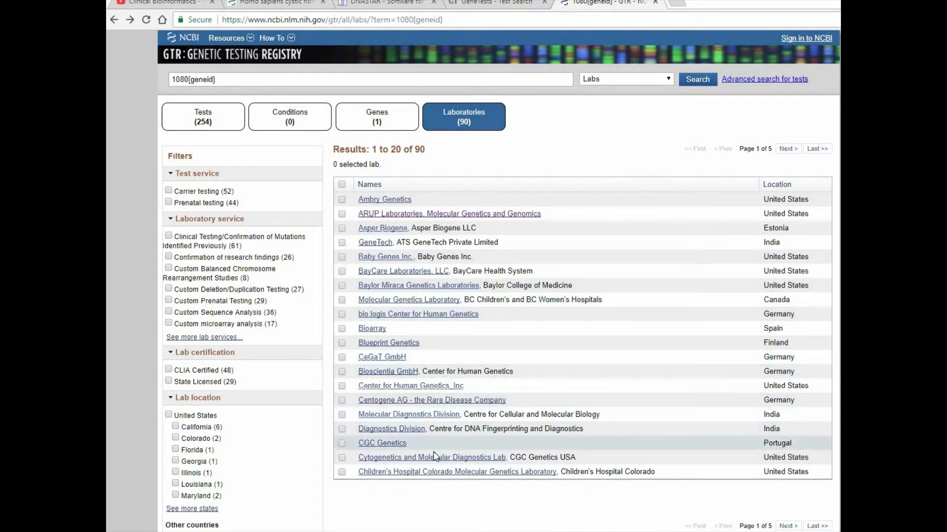
mouse_move(440, 476)
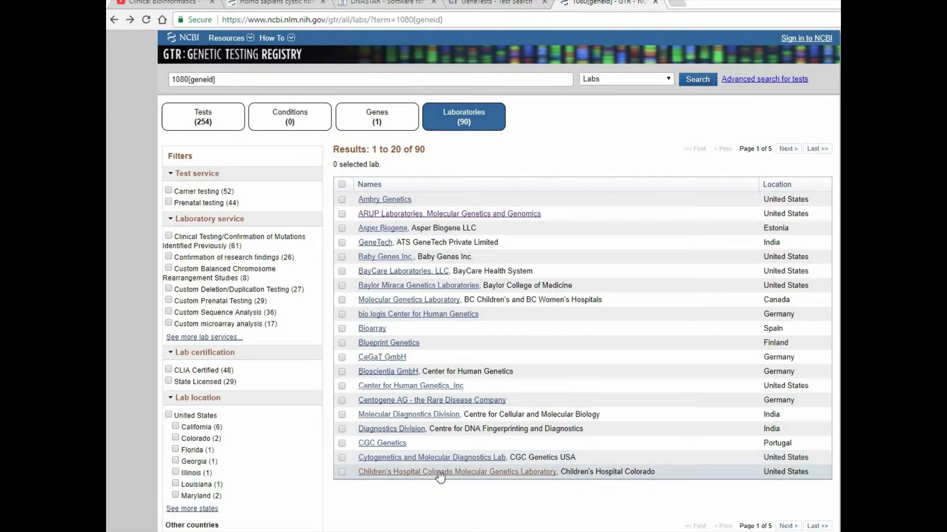
left_click(456, 471)
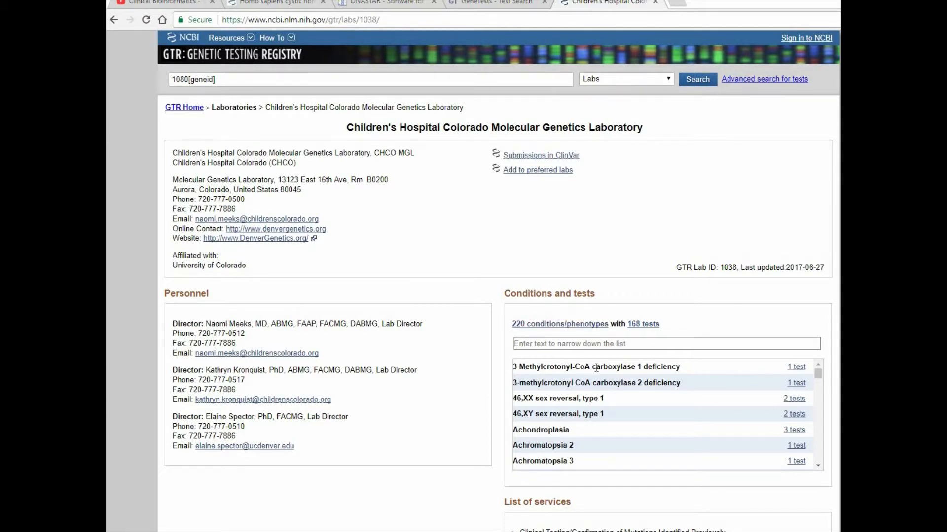
scroll("down", 3)
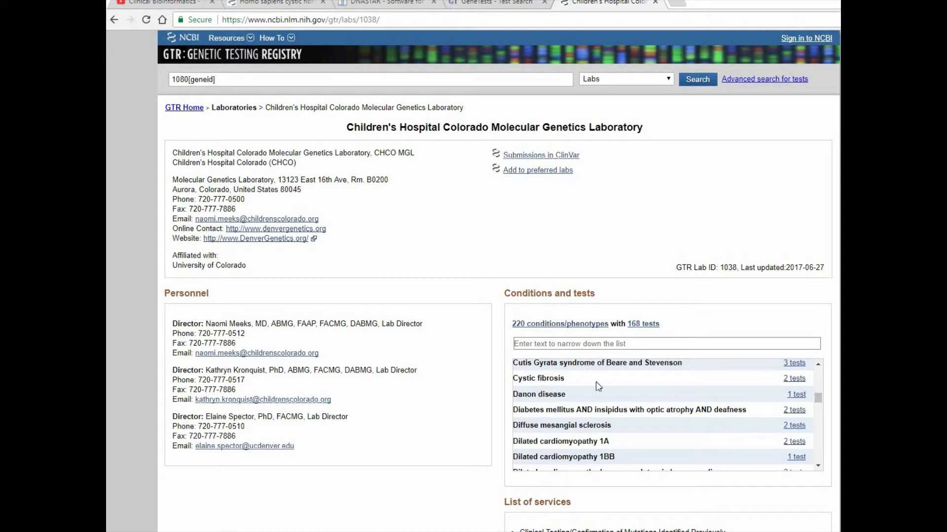
left_click(793, 378)
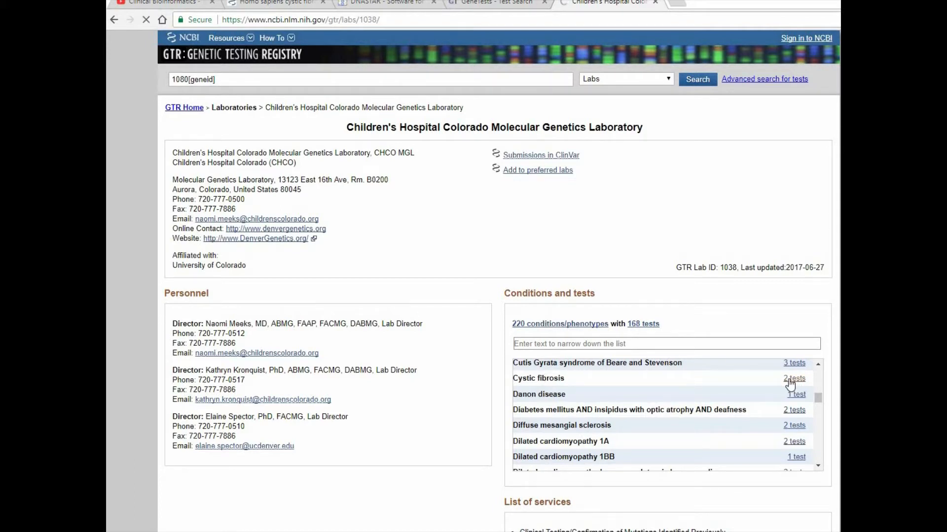
Load the results listing the lab's two CFTR deletion/duplication tests for cystic fibrosis.
left_click(794, 378)
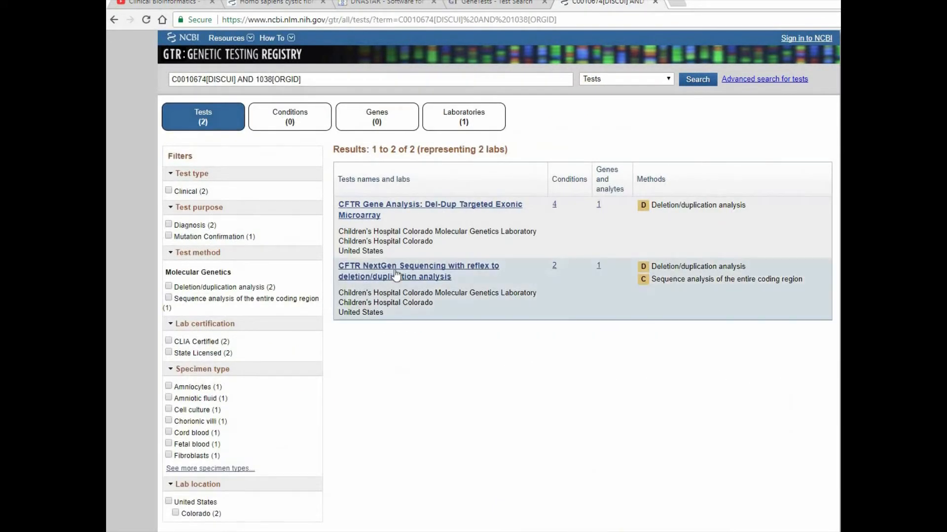
mouse_move(419, 296)
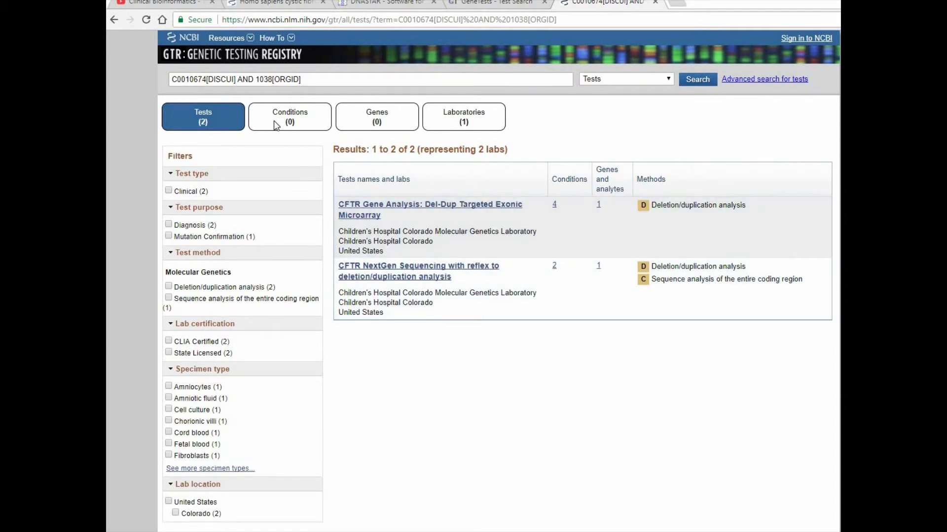
mouse_move(274, 126)
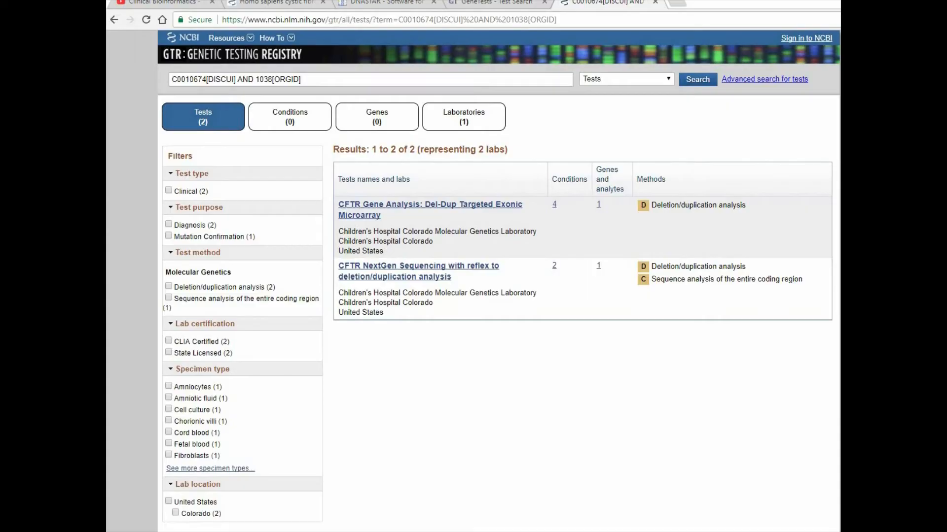